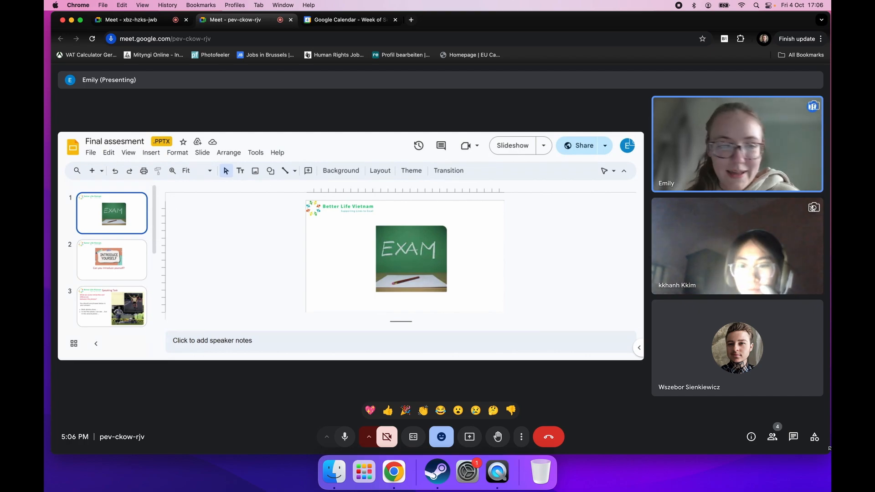
Step: Show slide 2, 'Introduce Yourself', from the EXAM title slide
left_click(112, 259)
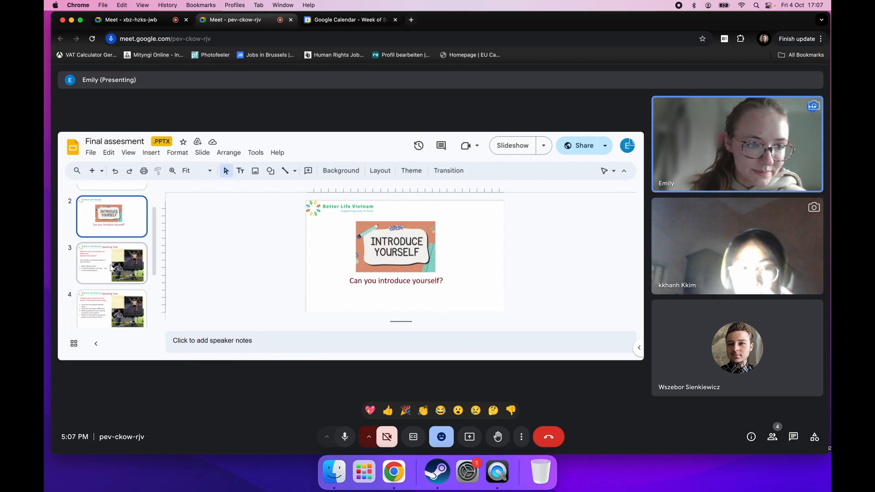
Step: Advance the shared deck to slide 3, the first Speaking Task
left_click(112, 263)
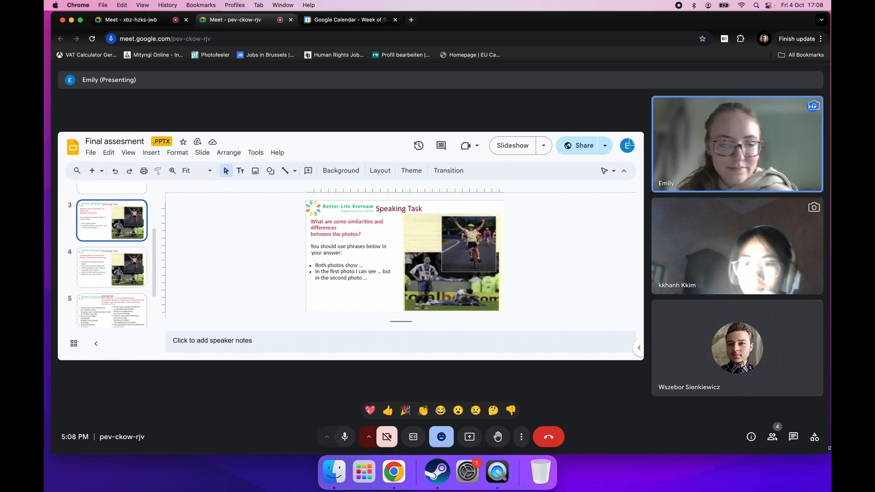
mouse_move(234, 135)
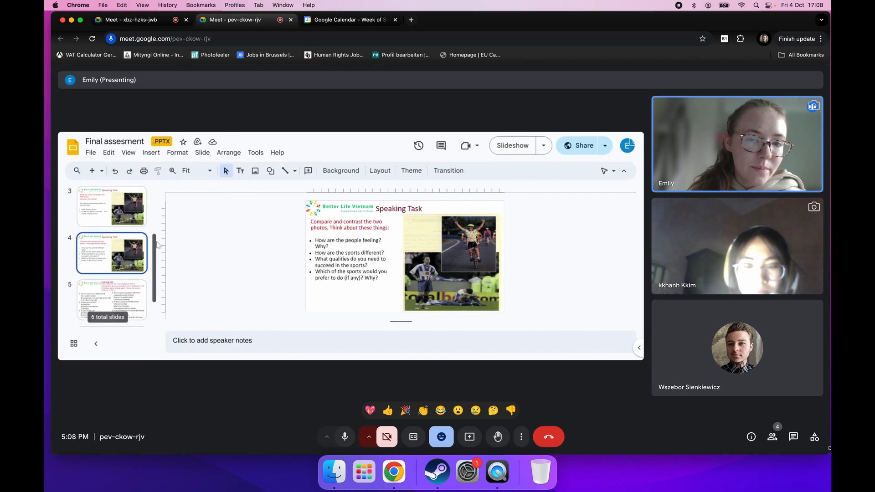
Step: Move on to slide 5, the Listening Task about renting a flat in London
scroll("down", 3)
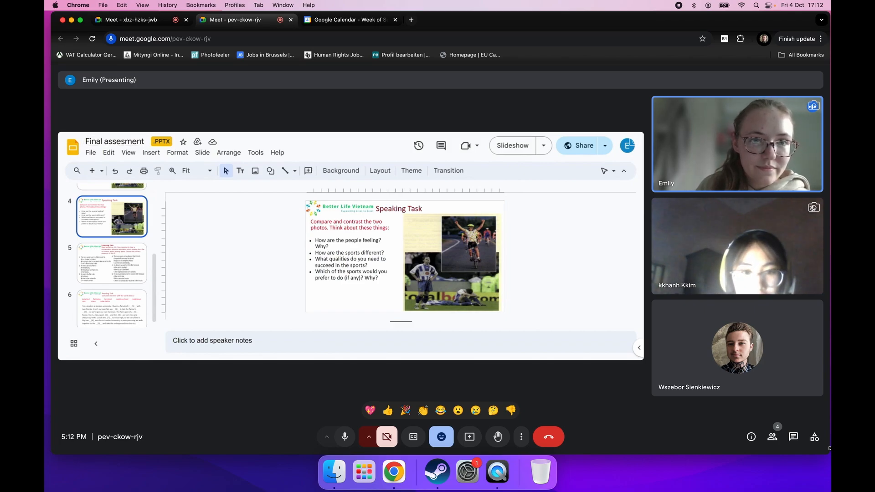
left_click(111, 263)
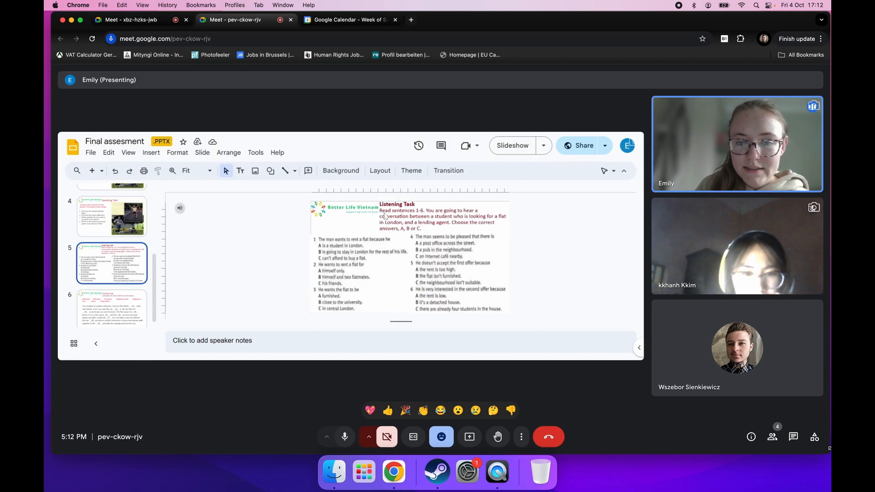
mouse_move(367, 226)
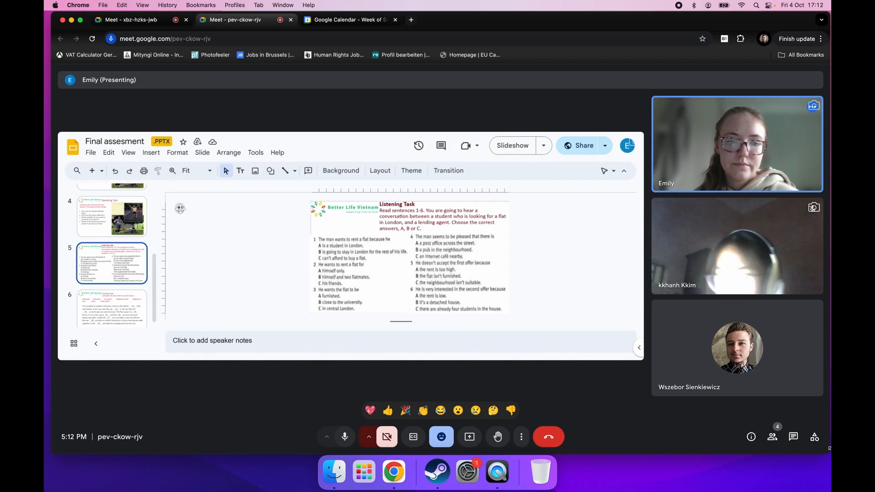
left_click(180, 207)
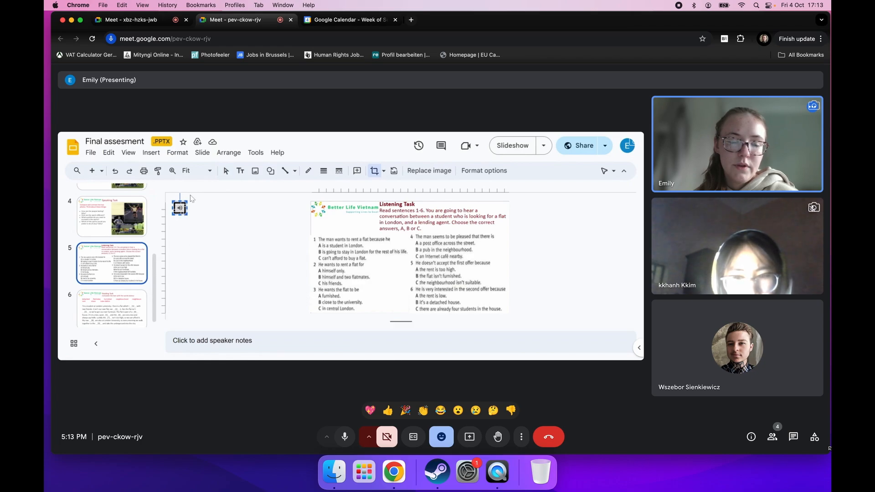
Step: Play the Listening Task audio clip through to 2:36
left_click(180, 208)
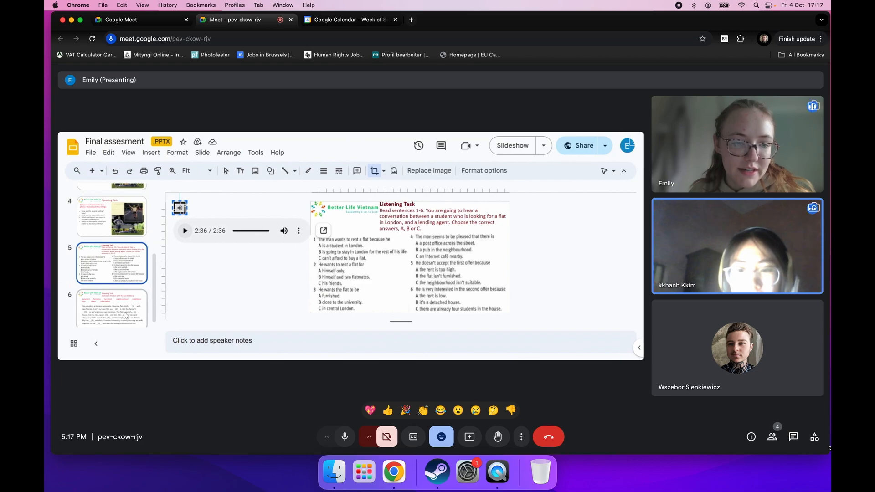
Step: Show slide 6, the Reading Task gap-fill text about a London flat
left_click(111, 303)
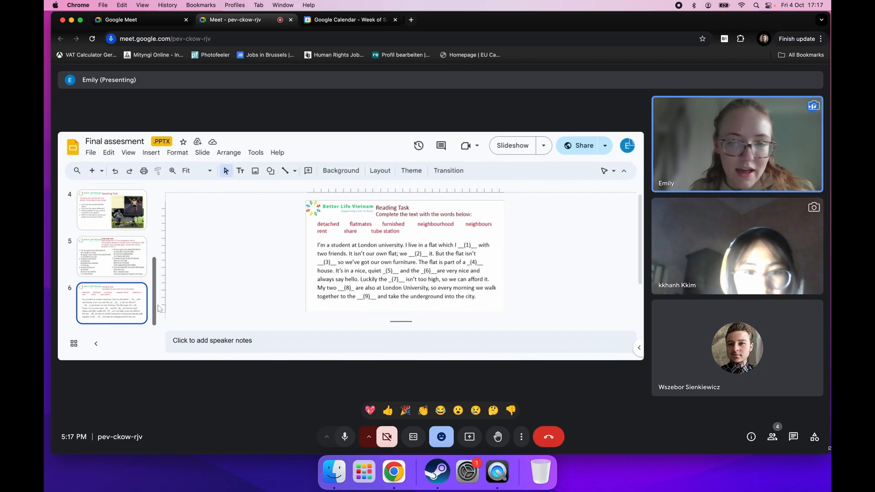